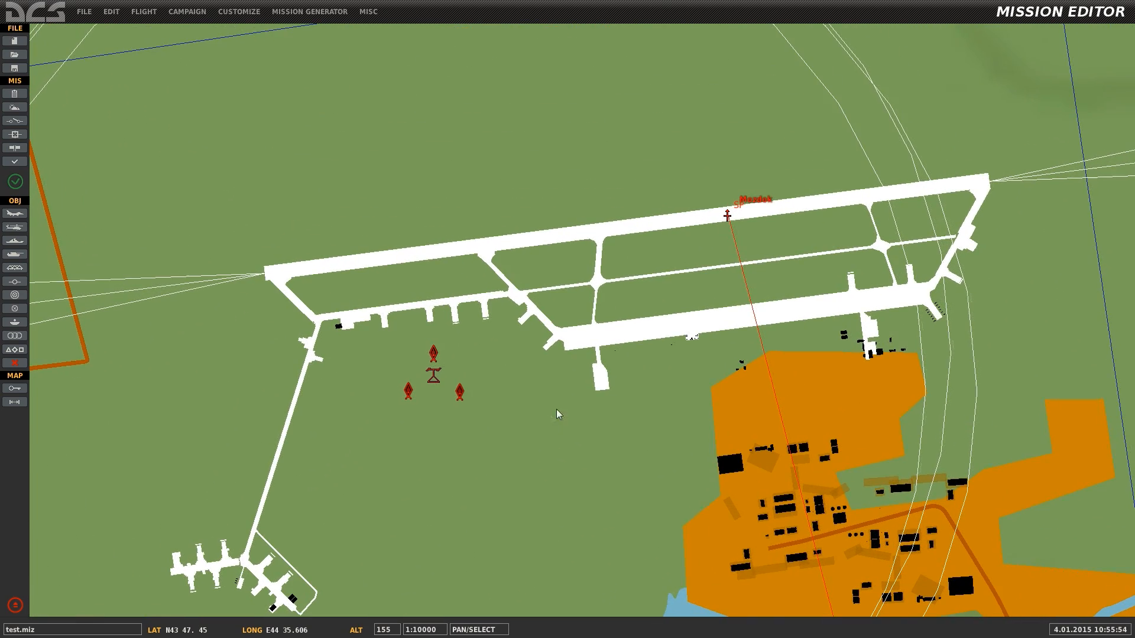
{"action": "mouse_move", "coordinate": [438, 379]}
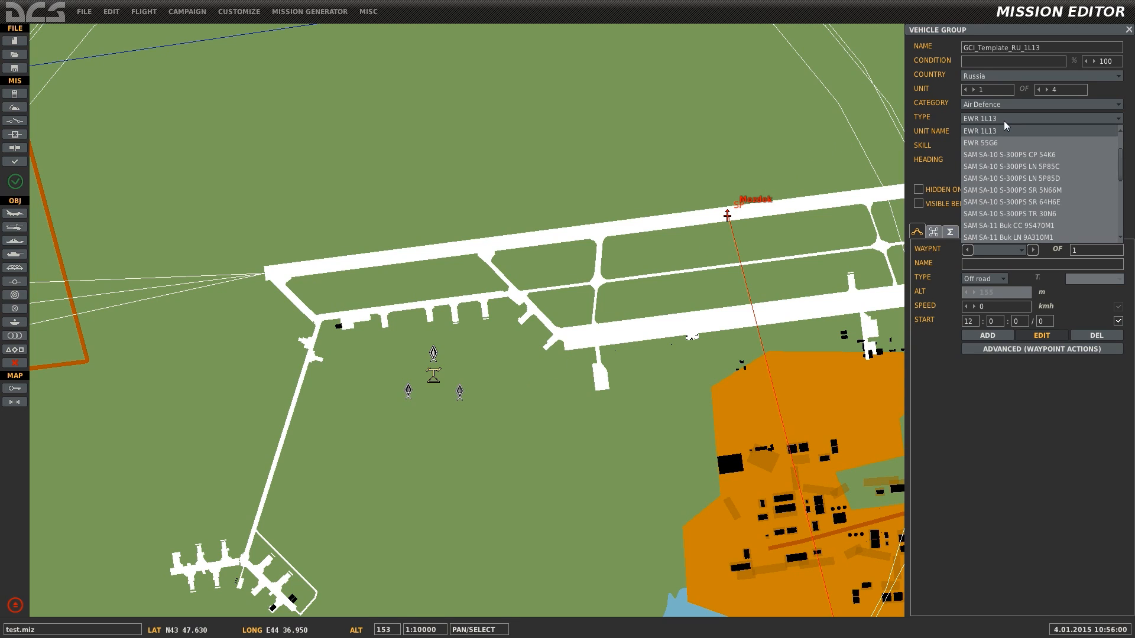
Keep the GCI_Template_RU_1L13 group as an EWR 1L13 and view its waypoint actions
{"action": "left_click", "coordinate": [981, 130]}
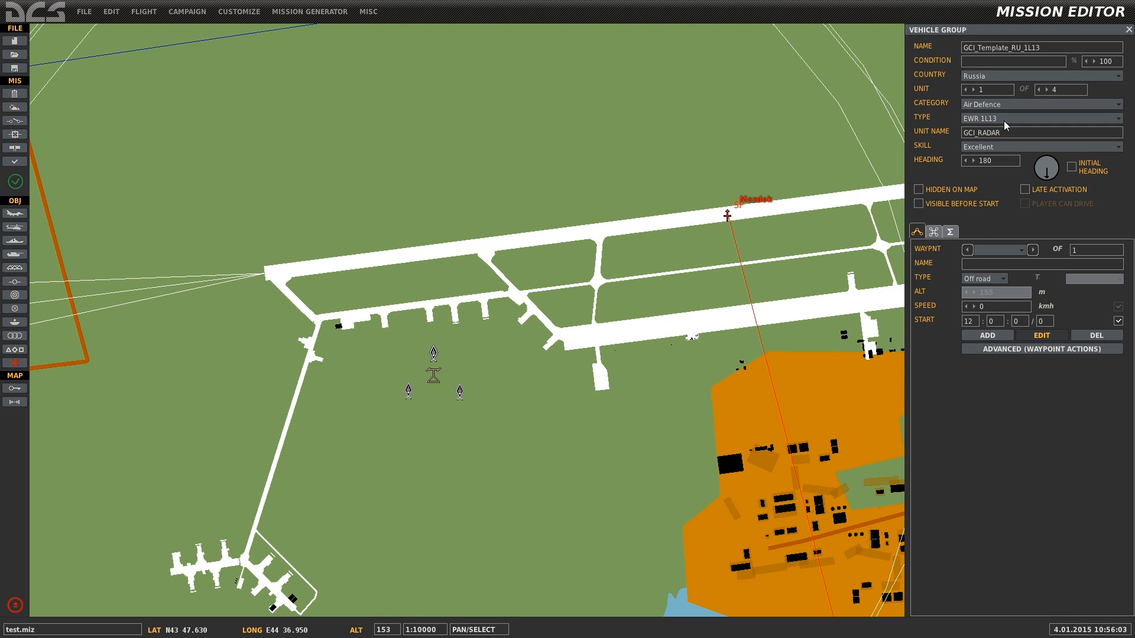
{"action": "left_click", "coordinate": [1041, 348]}
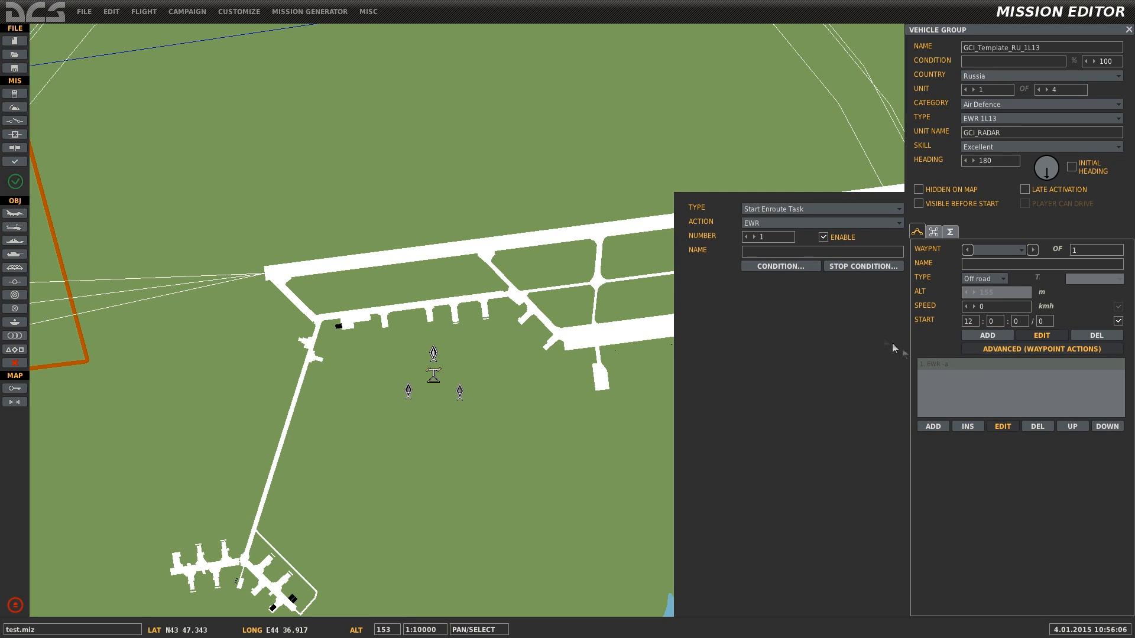
Inspect the group's EWR enroute task, then close the task details
{"action": "left_click", "coordinate": [821, 223]}
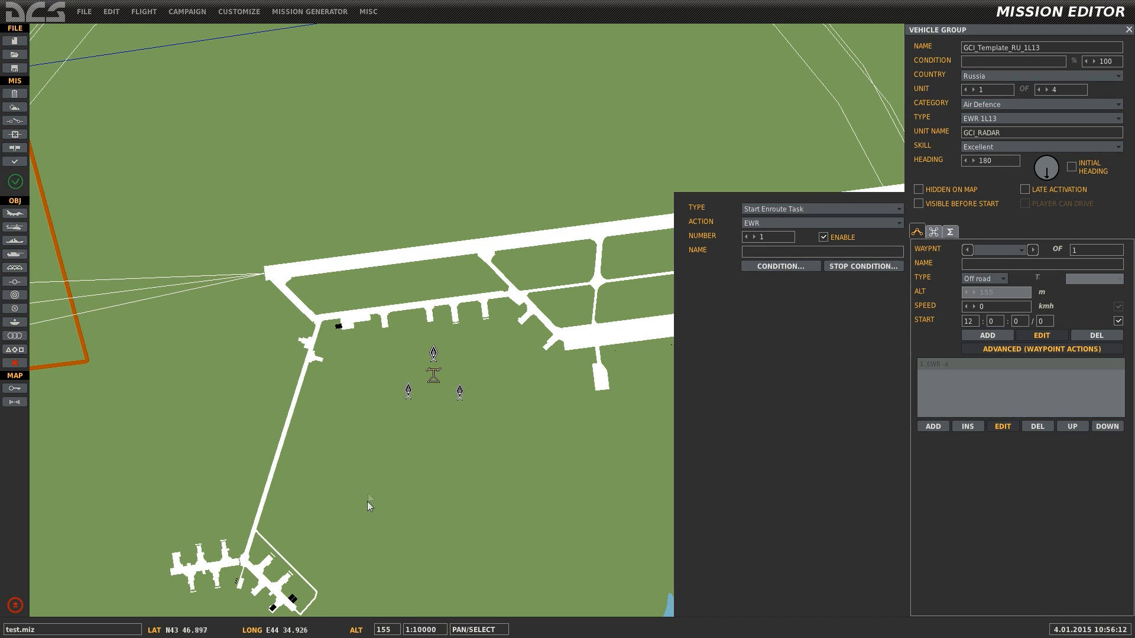
{"action": "left_click", "coordinate": [726, 215]}
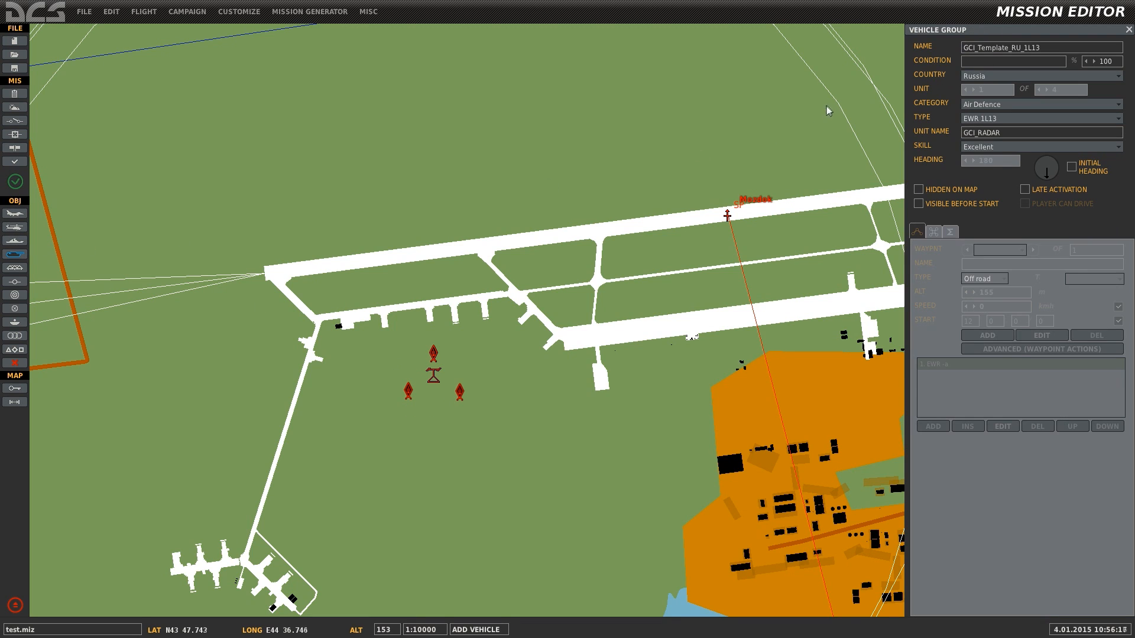
Place a new EWR 1L13 radar group, GCI_Template_RU_1L13 #001, between the Mozdok runways
{"action": "left_click", "coordinate": [1040, 118]}
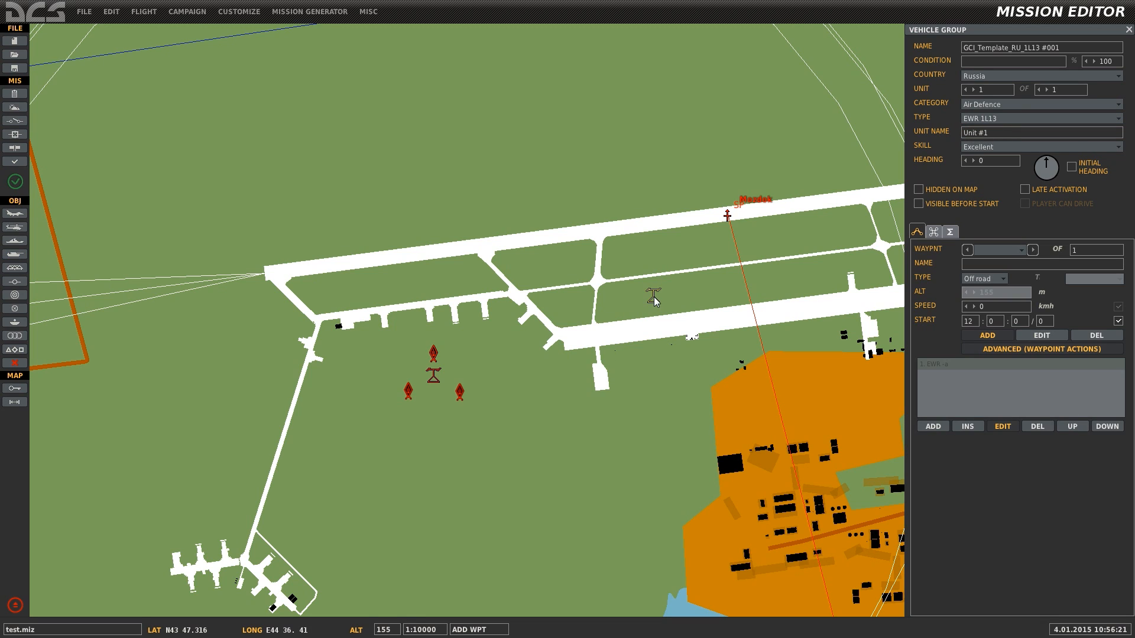
{"action": "mouse_move", "coordinate": [847, 345]}
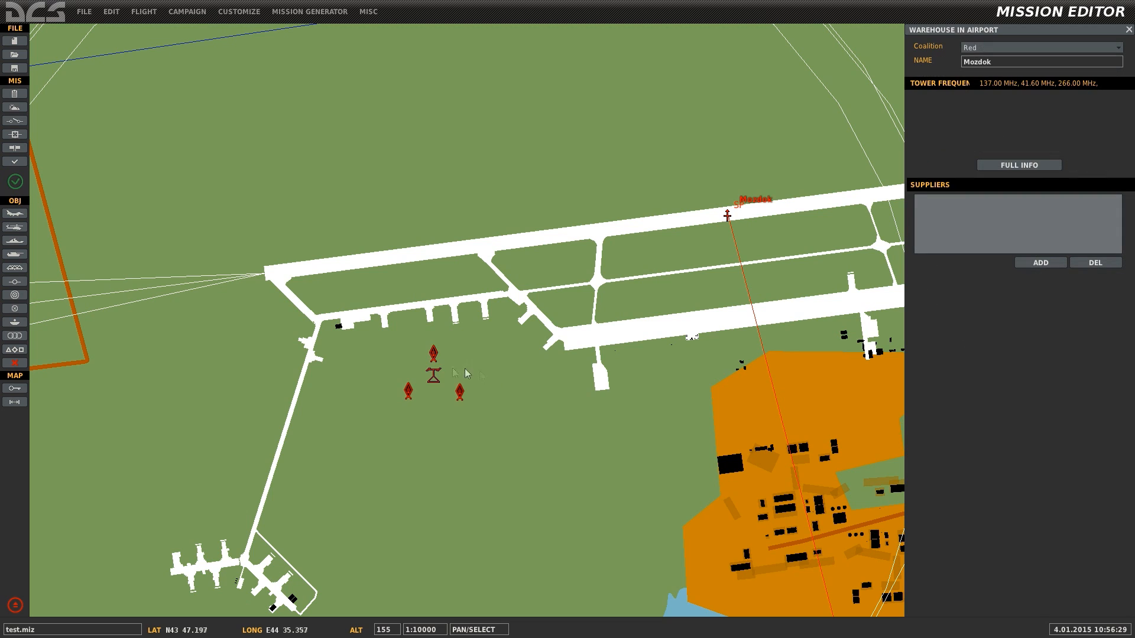
Run the mission and request a bearing report from the F7 AWACS radio menu
{"action": "scroll", "scroll_direction": "down", "scroll_amount": 3}
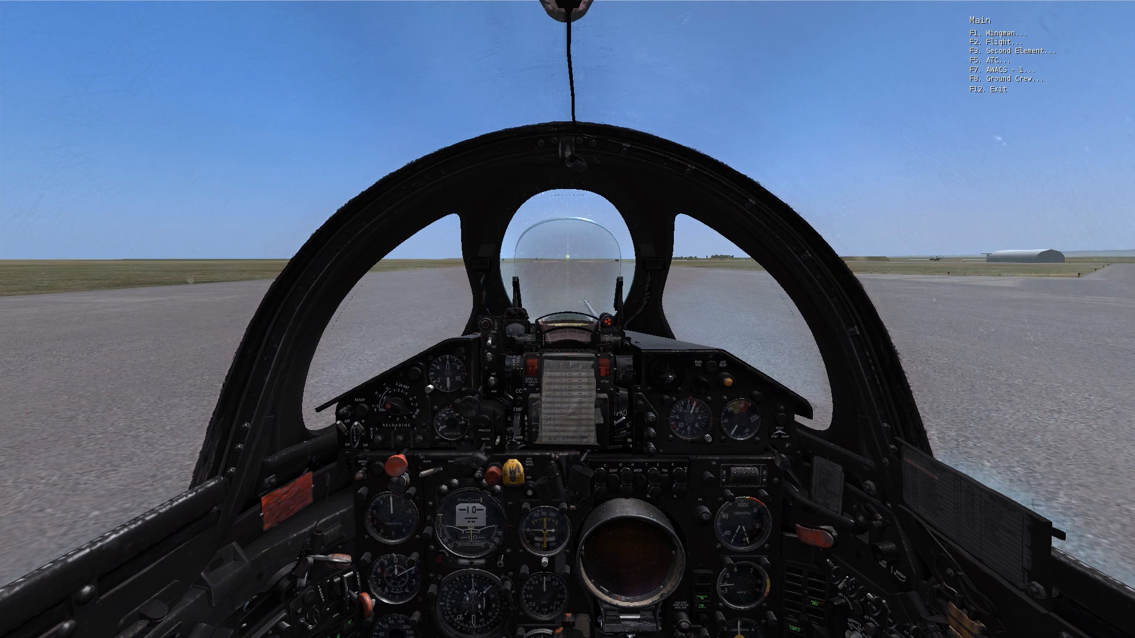
{"action": "key", "text": "F7"}
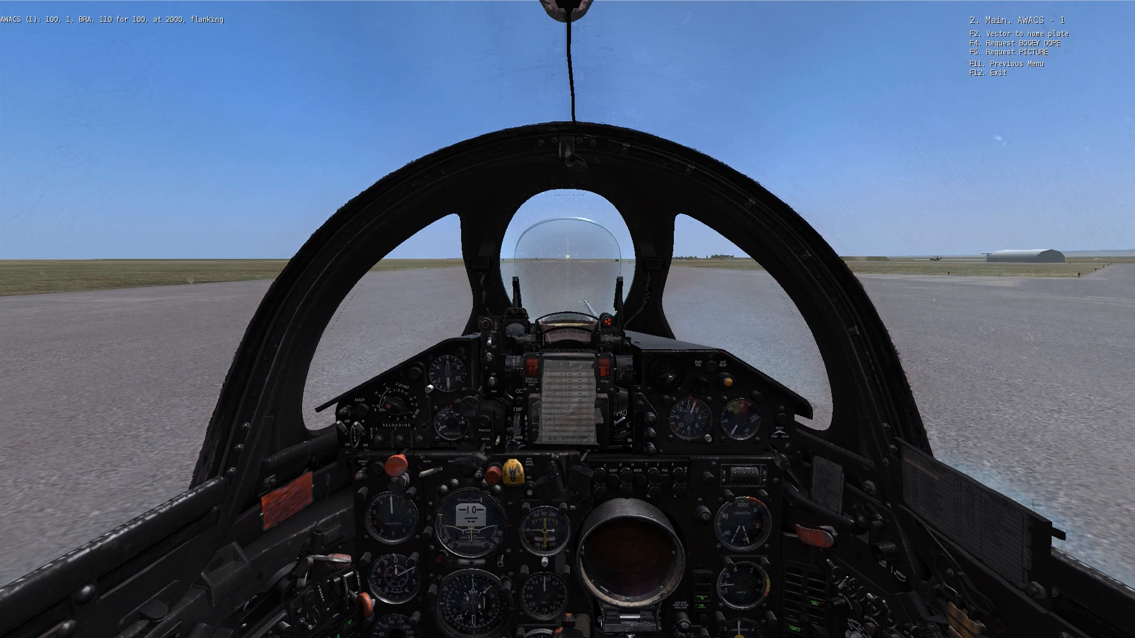